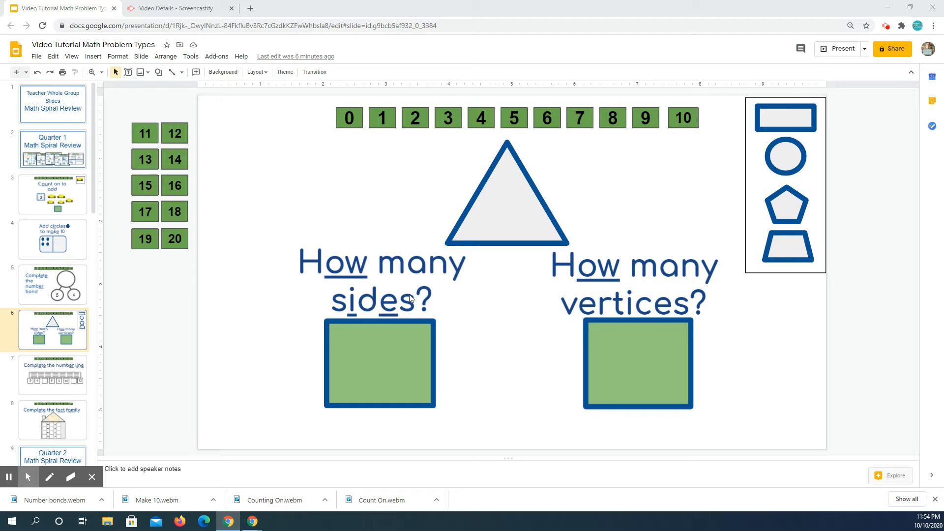
pyautogui.moveTo(413, 313)
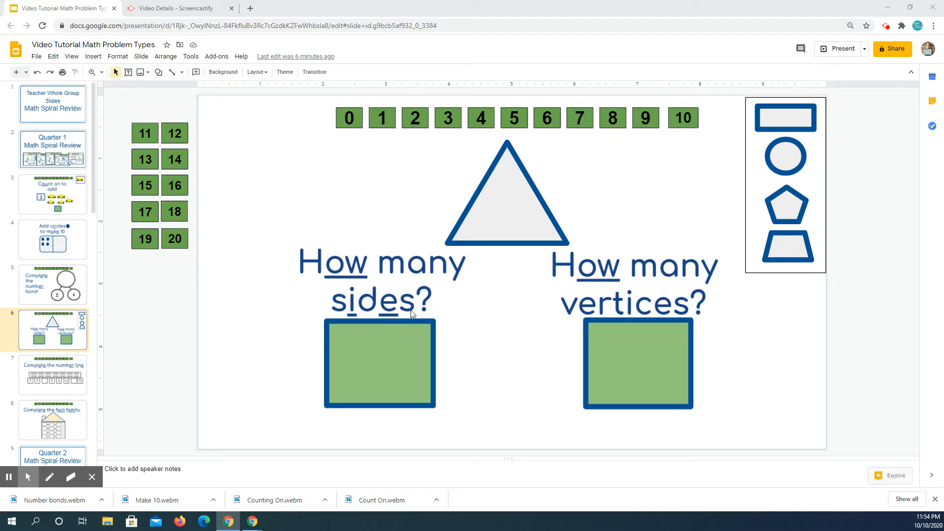
pyautogui.moveTo(564, 284)
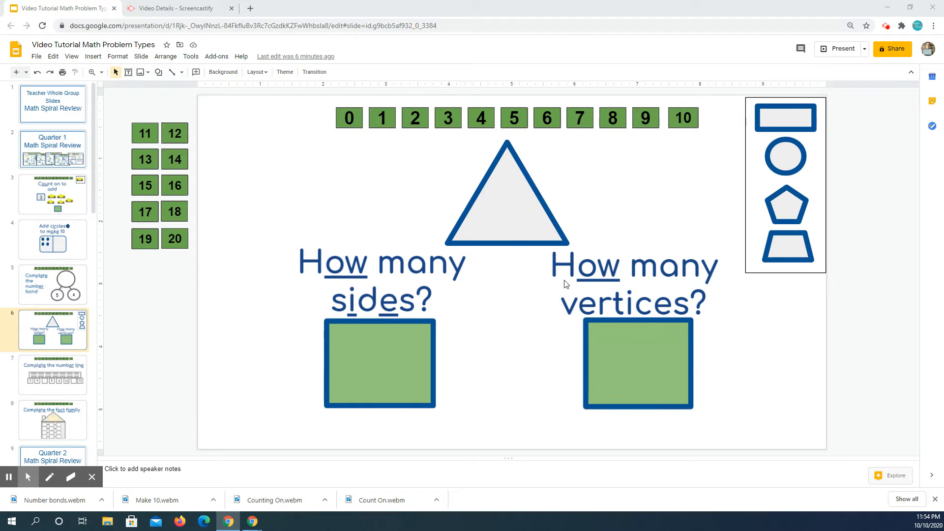
pyautogui.moveTo(693, 295)
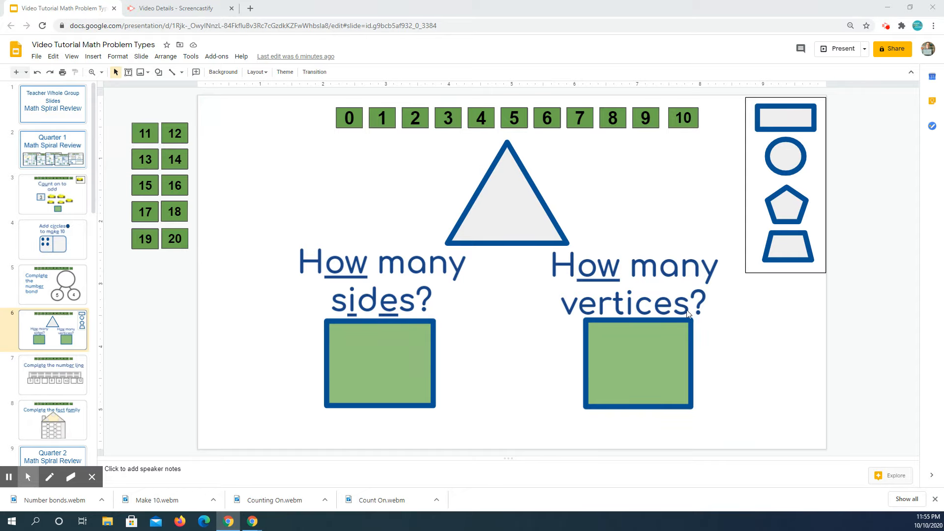
pyautogui.moveTo(350, 292)
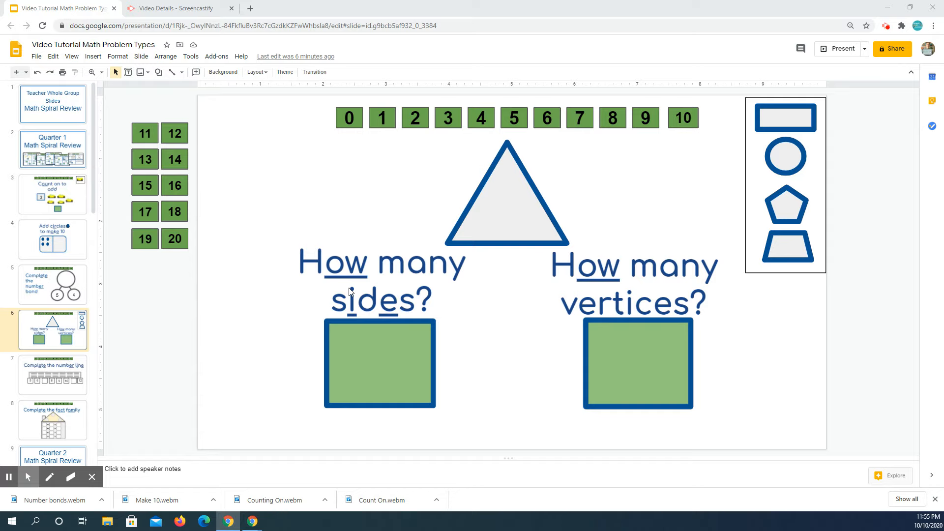
pyautogui.moveTo(455, 238)
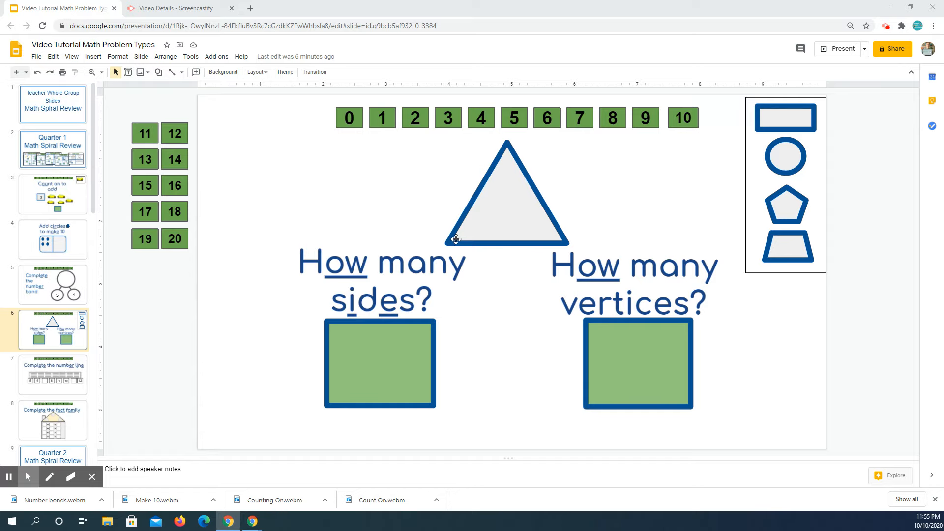
pyautogui.moveTo(490, 181)
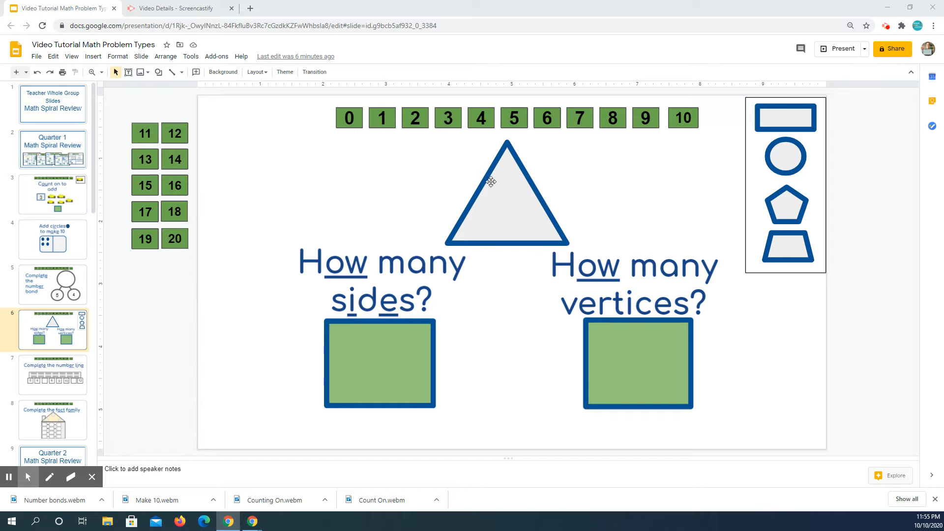
pyautogui.moveTo(564, 242)
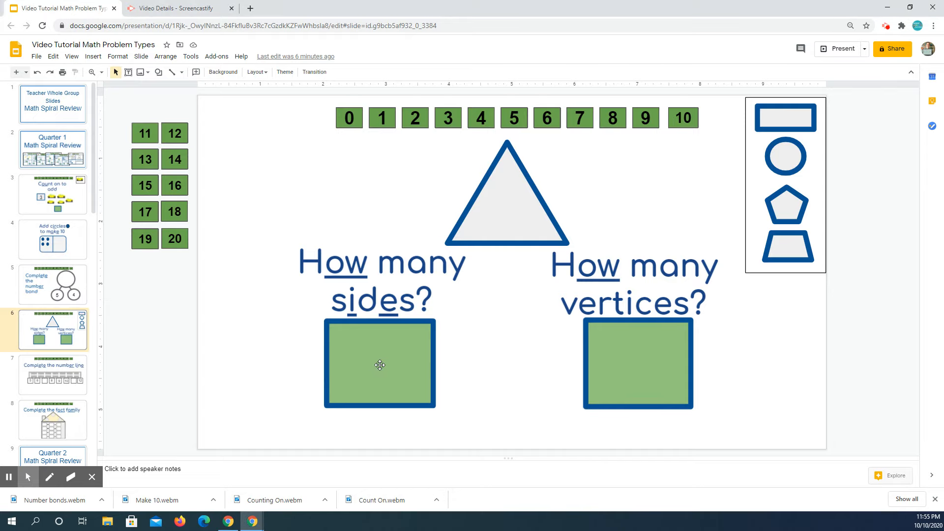
# Enter 3 in the sides box, then place a 3 number tile in the vertices box
pyautogui.write('3')
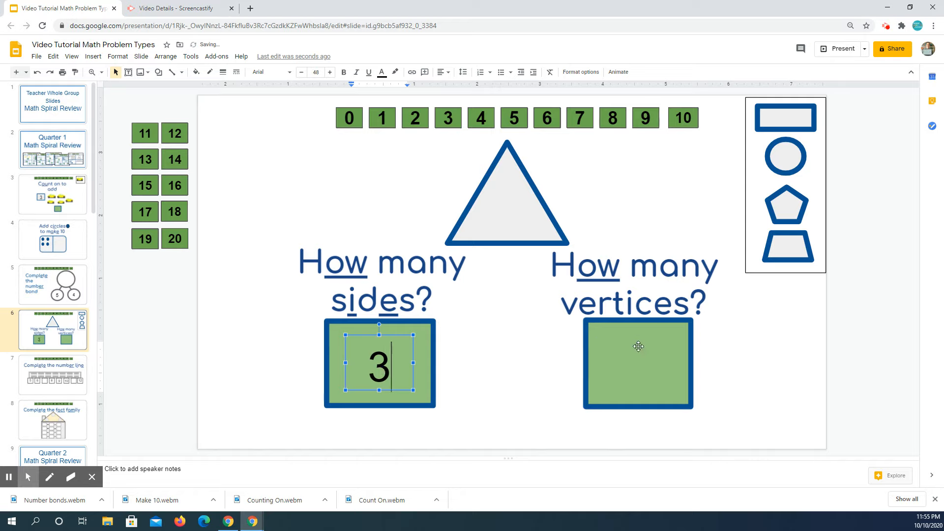
pyautogui.click(637, 363)
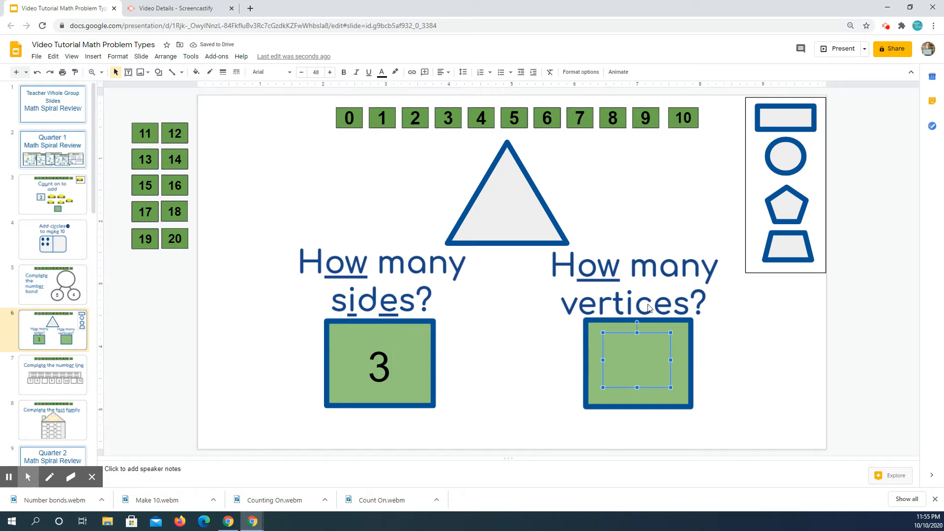
pyautogui.click(548, 334)
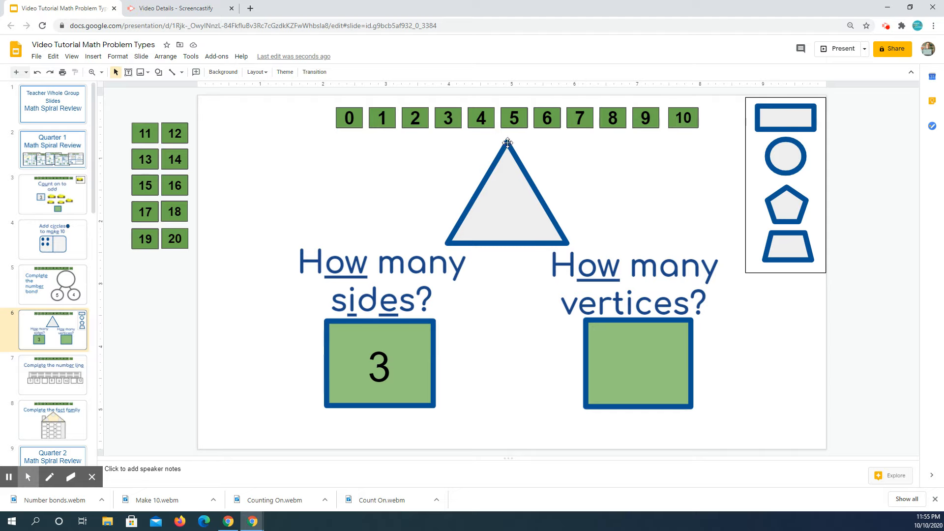
pyautogui.click(506, 192)
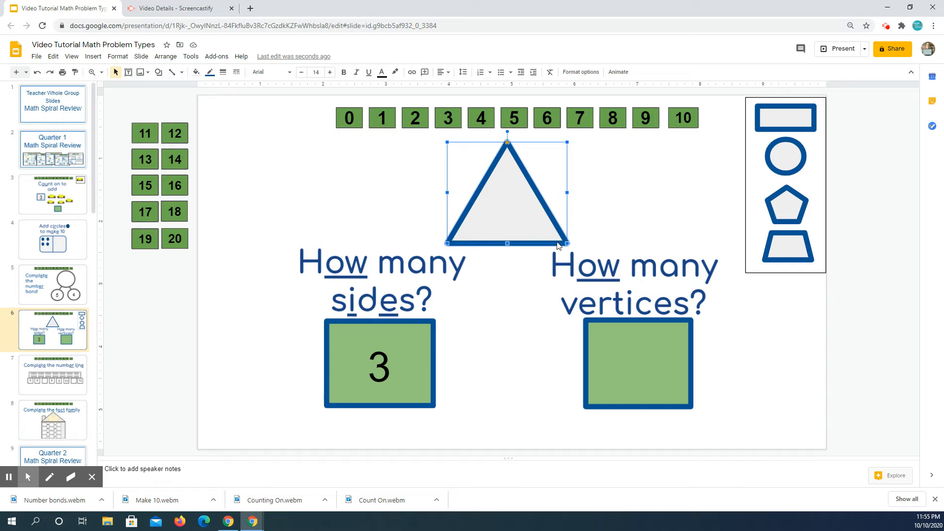
pyautogui.click(452, 134)
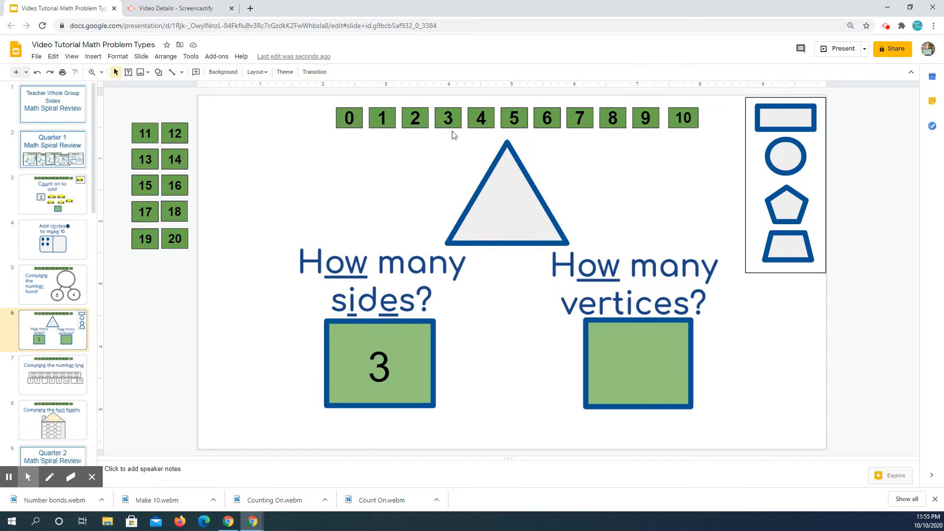
pyautogui.click(448, 117)
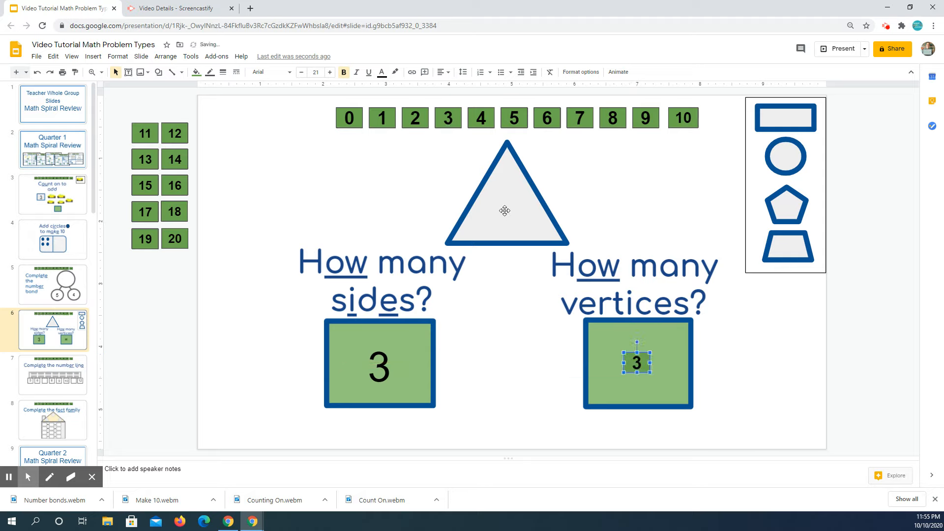
# Move the triangle left, centre the circle, and clear both answer boxes
pyautogui.click(507, 199)
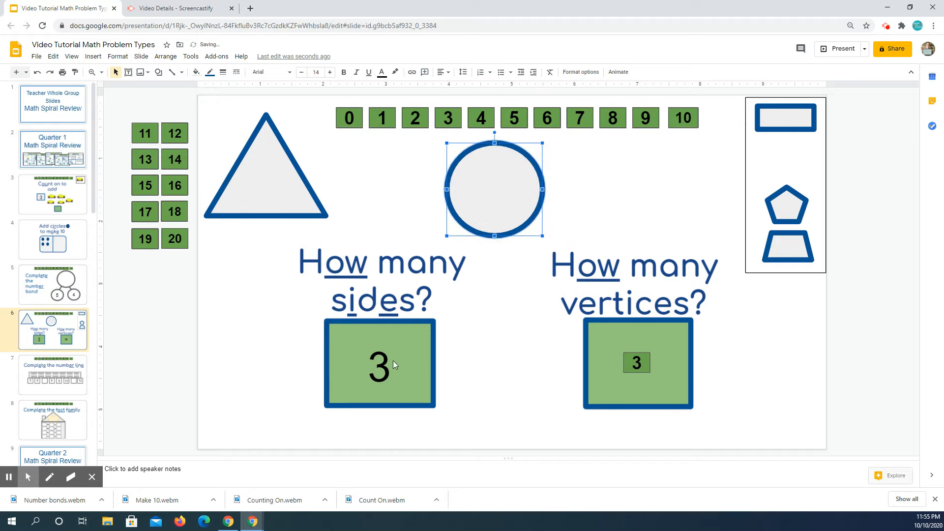
pyautogui.click(635, 362)
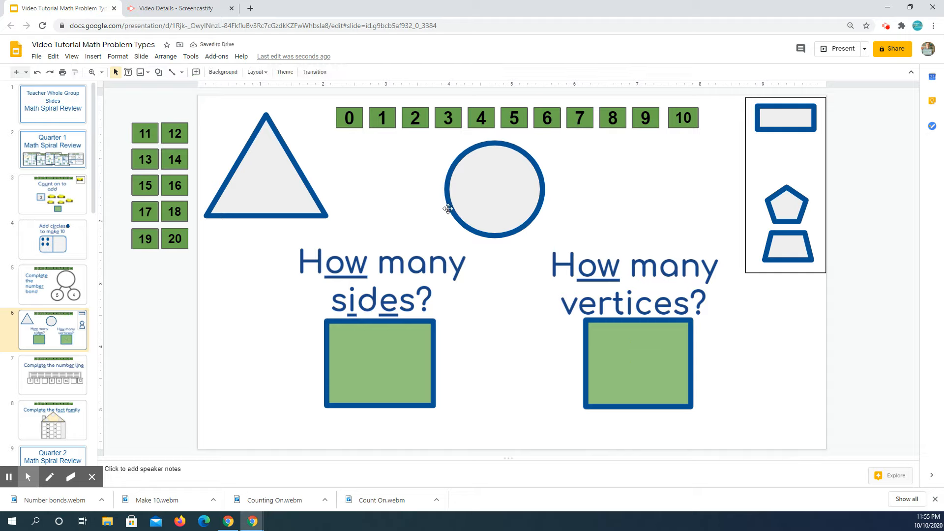
pyautogui.moveTo(422, 281)
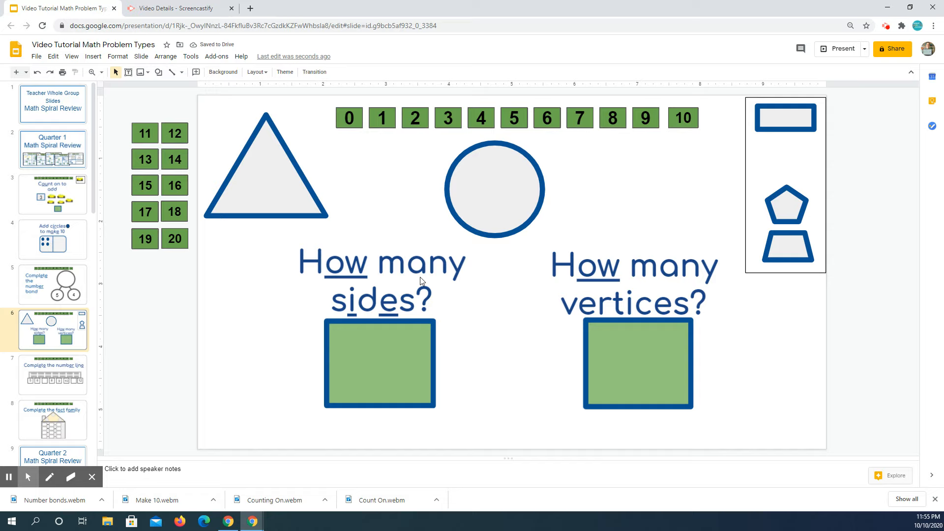
# Enter 0 in the circle's sides box and 0 in its vertices box
pyautogui.write('0')
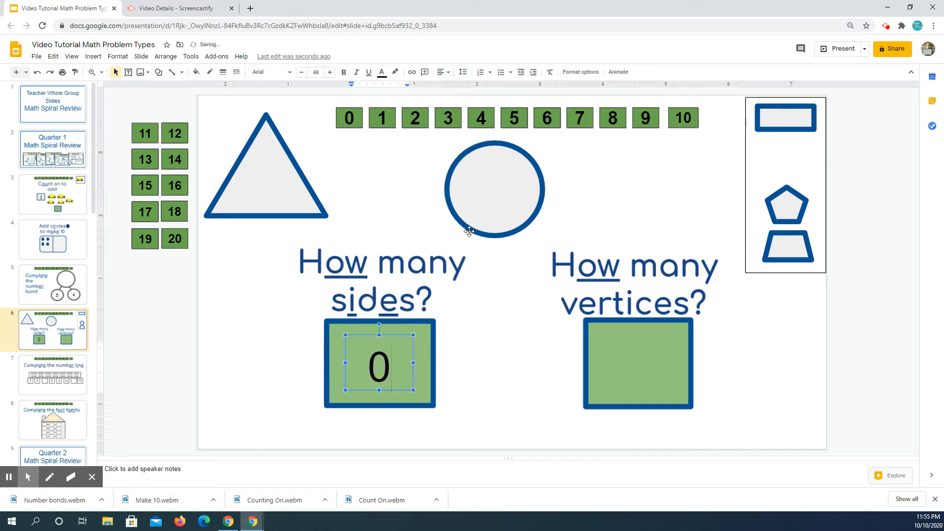
pyautogui.doubleClick(638, 362)
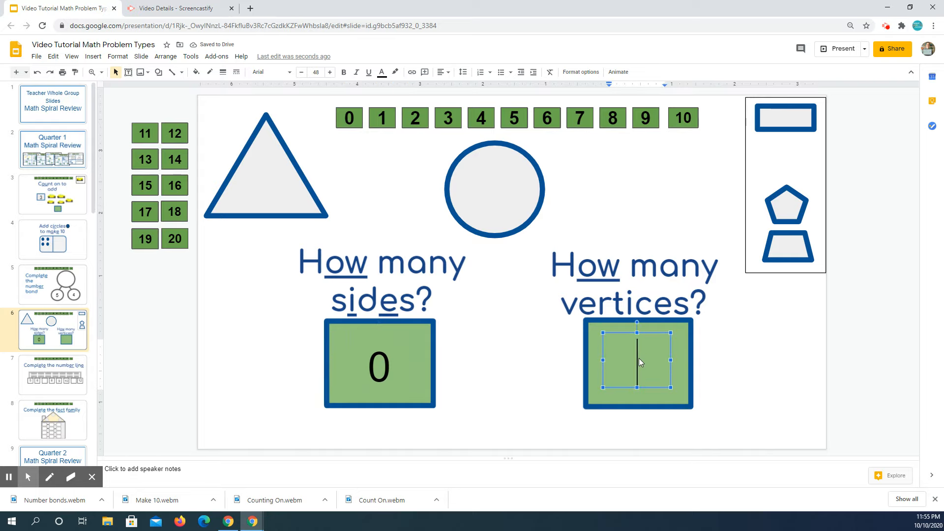
pyautogui.write('0')
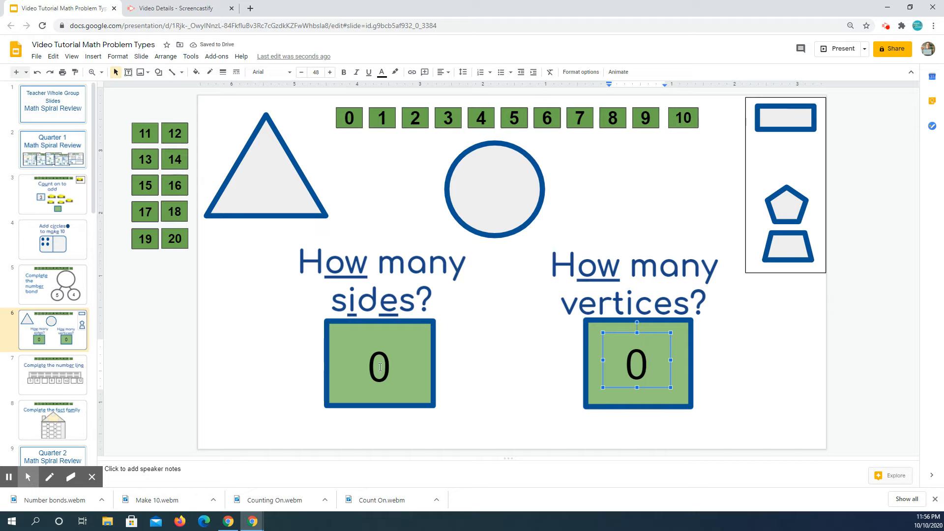
pyautogui.moveTo(566, 335)
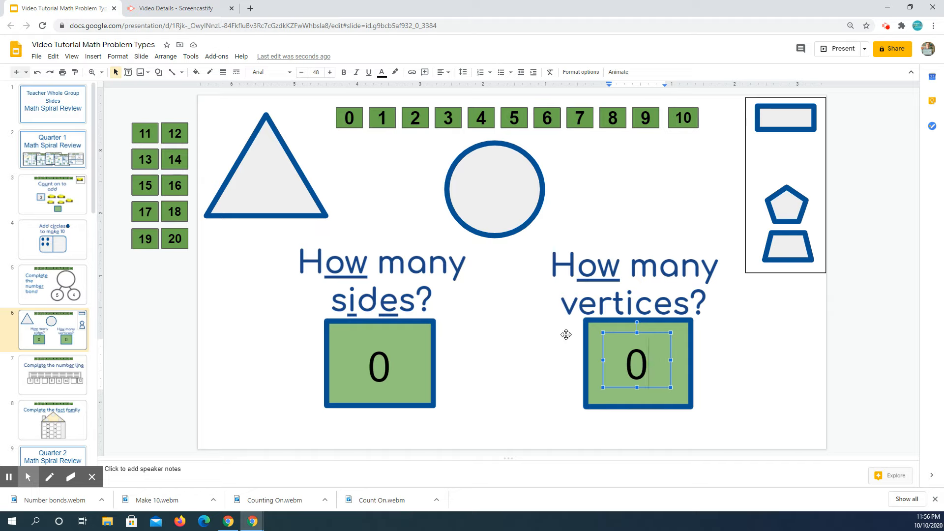